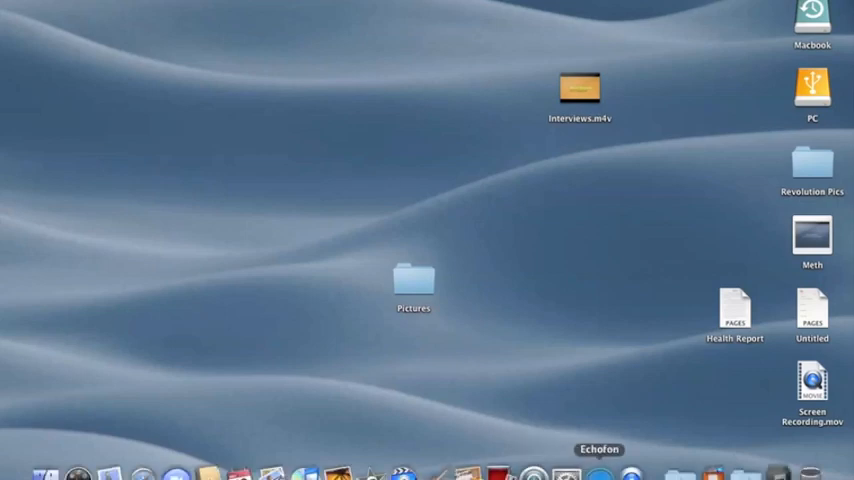
Launch Echofon from the Dock and scroll through the home timeline of tweets.
click(600, 472)
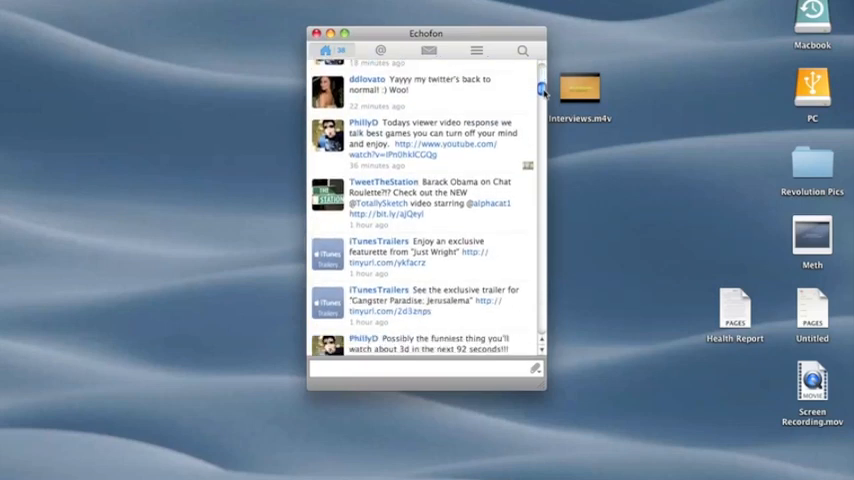
scroll(down, 3)
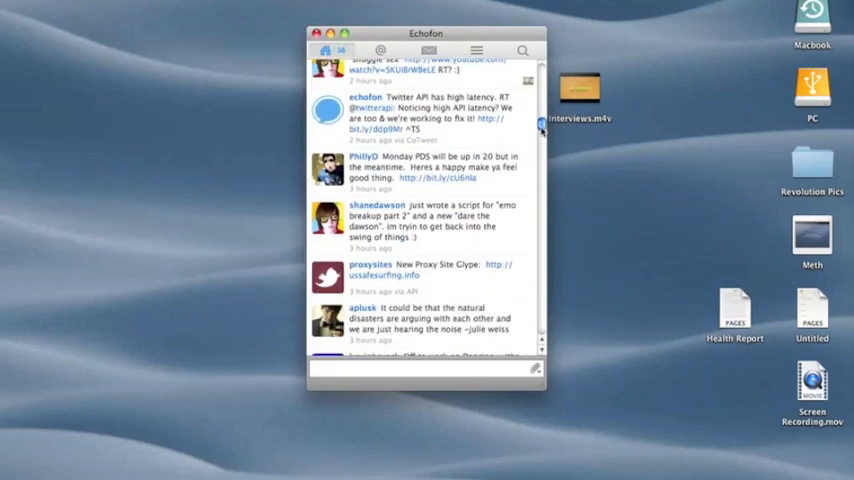
scroll(down, 3)
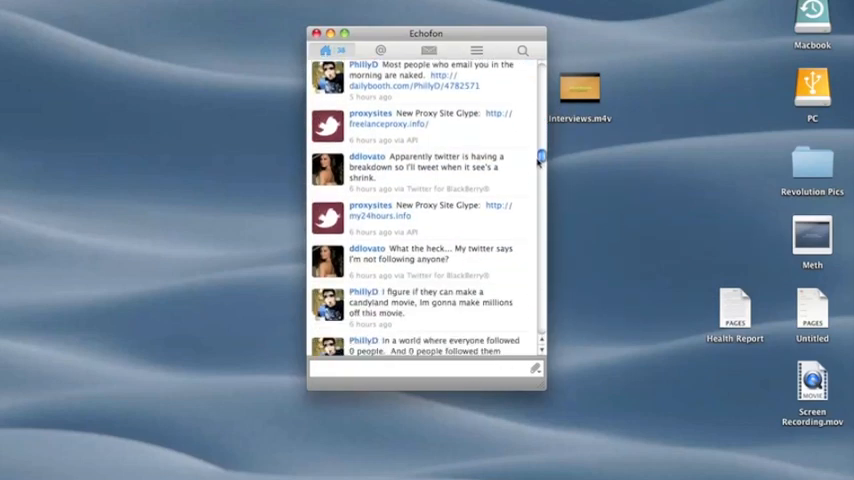
scroll(up, 3)
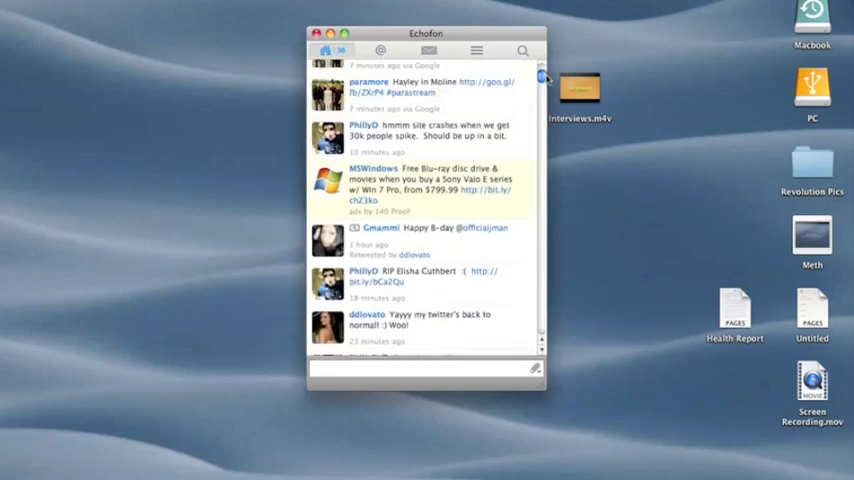
scroll(up, 3)
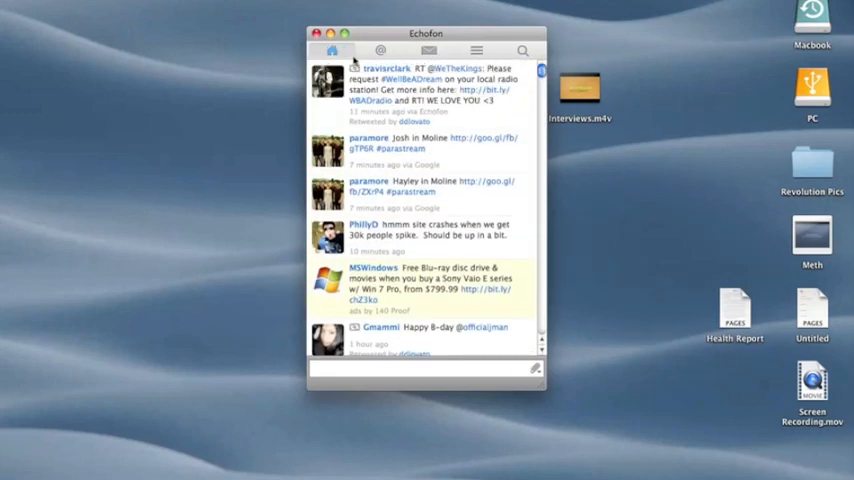
Cycle through the Mentions, Messages and Lists views, then return to the Home timeline.
click(380, 50)
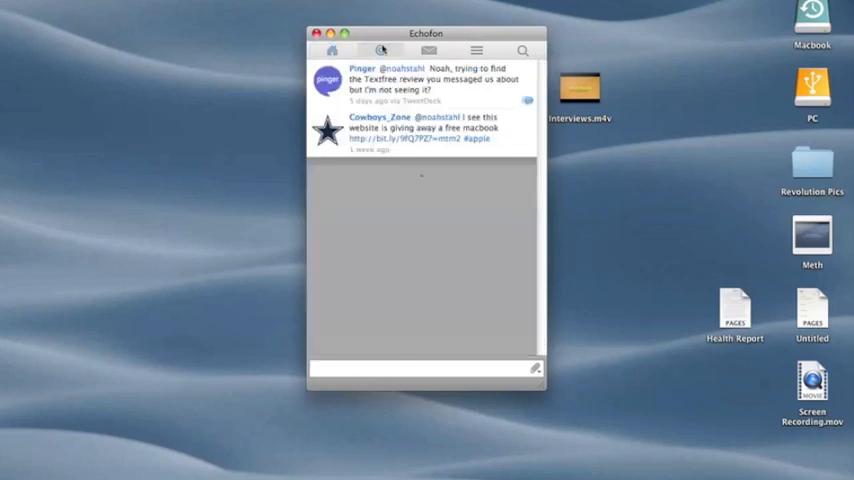
click(428, 50)
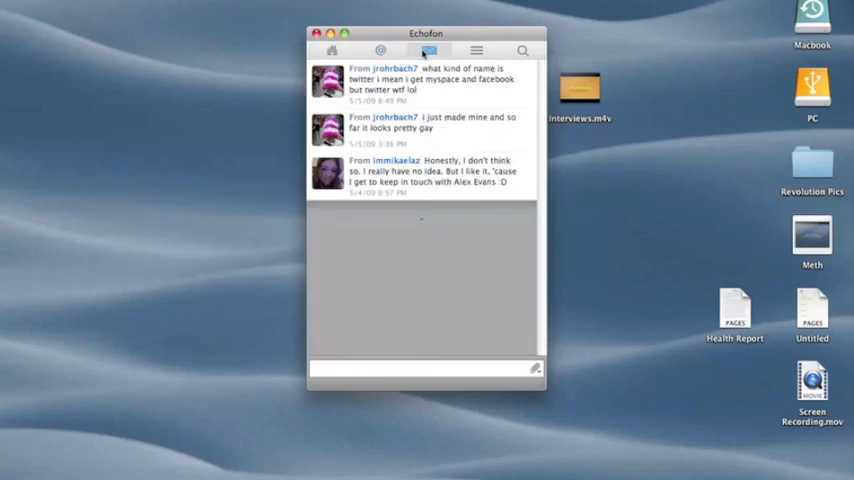
click(476, 50)
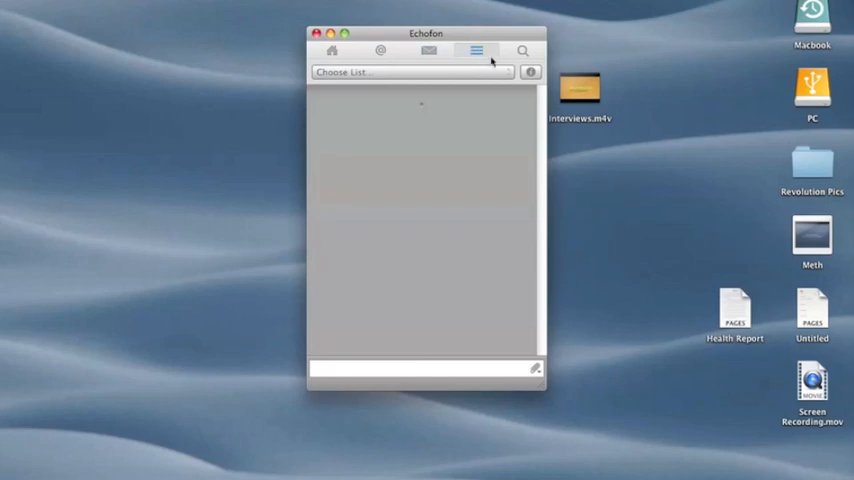
click(522, 52)
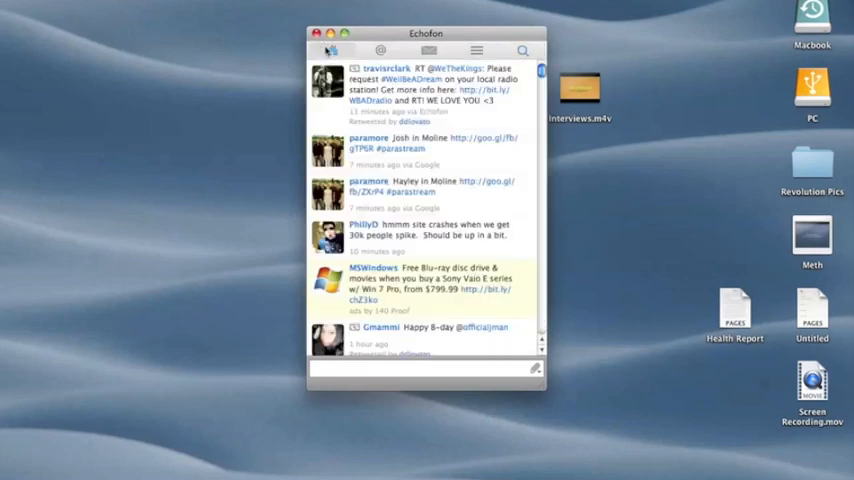
Review the account preferences' notification options and show the iPhone Sync status.
click(332, 50)
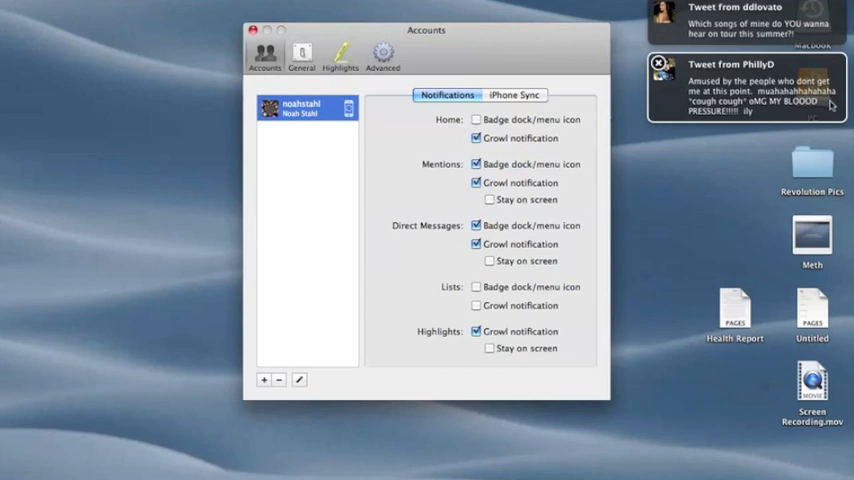
click(658, 8)
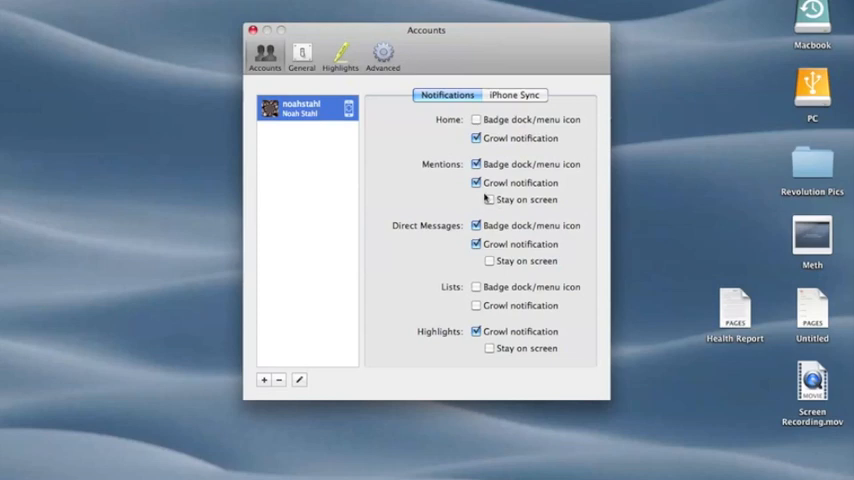
click(514, 96)
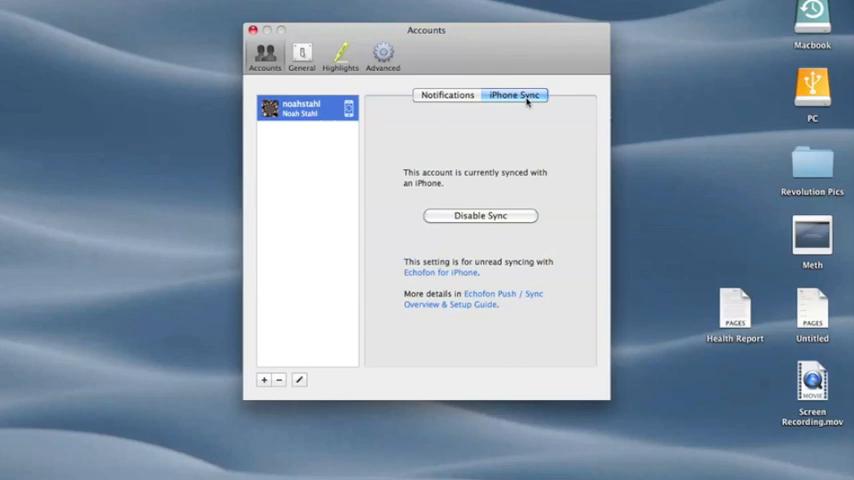
mouse_move(362, 150)
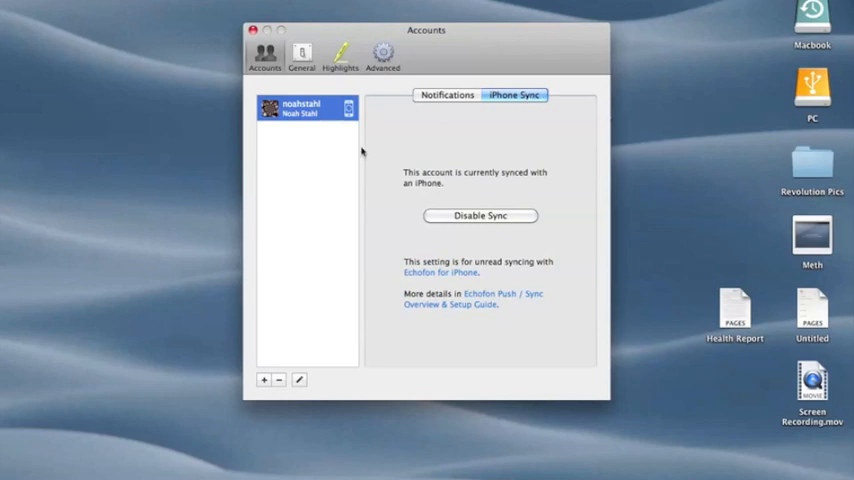
Move from the Highlights keywords page to the Advanced preferences page.
click(302, 56)
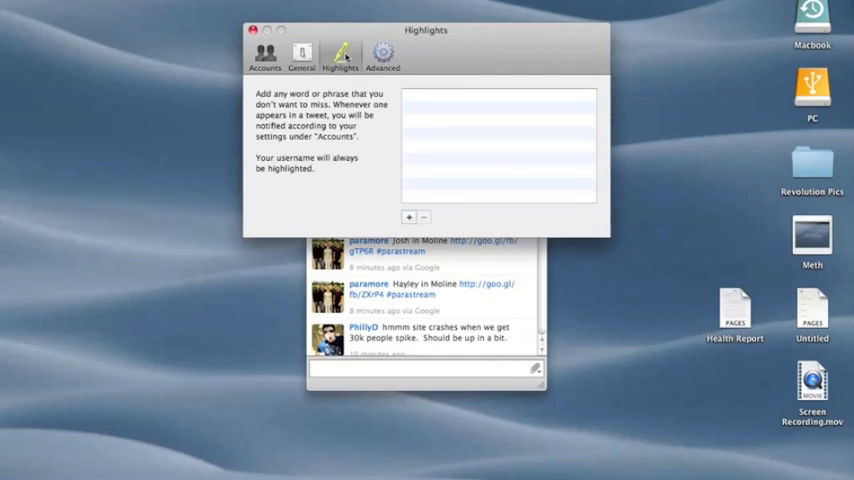
click(382, 56)
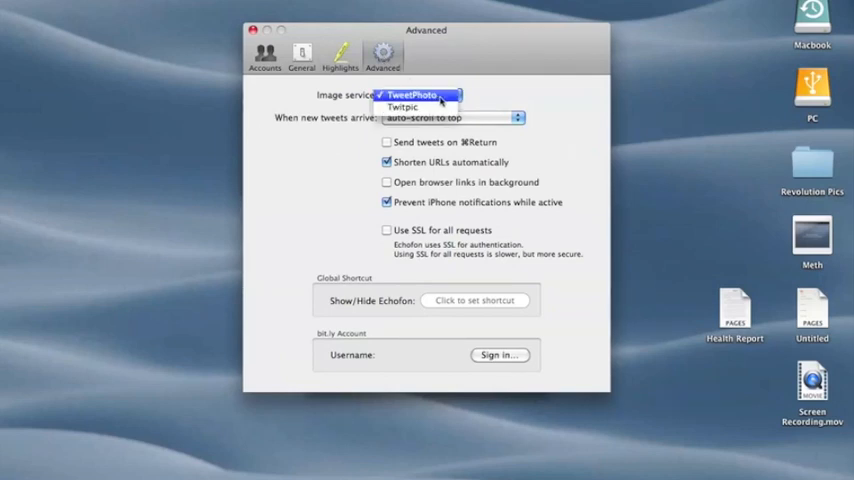
Keep 'auto-scroll to top' as the behaviour when new tweets arrive.
click(410, 94)
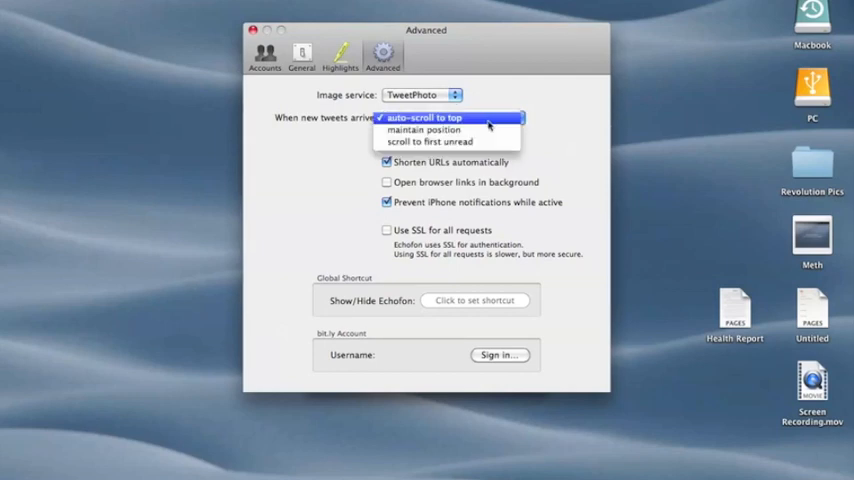
click(424, 116)
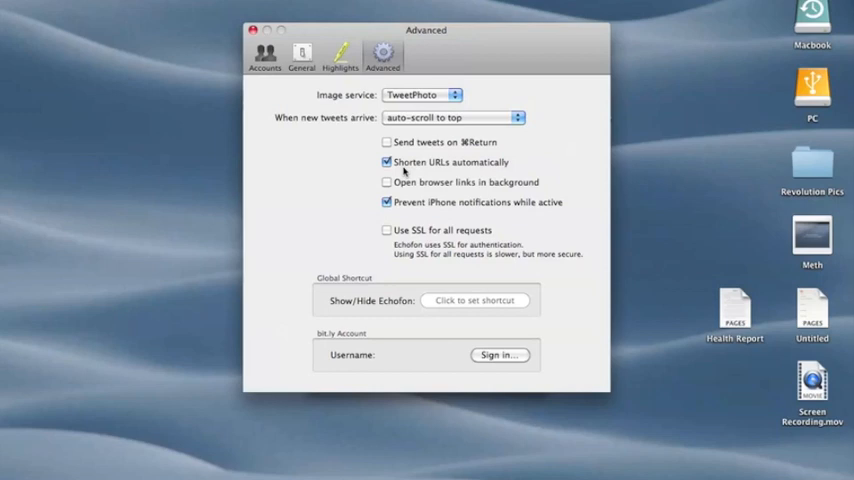
mouse_move(504, 92)
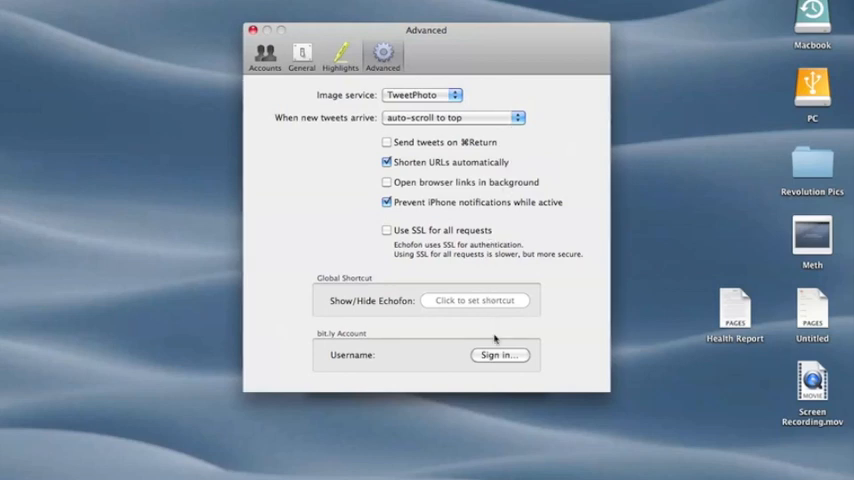
mouse_move(338, 342)
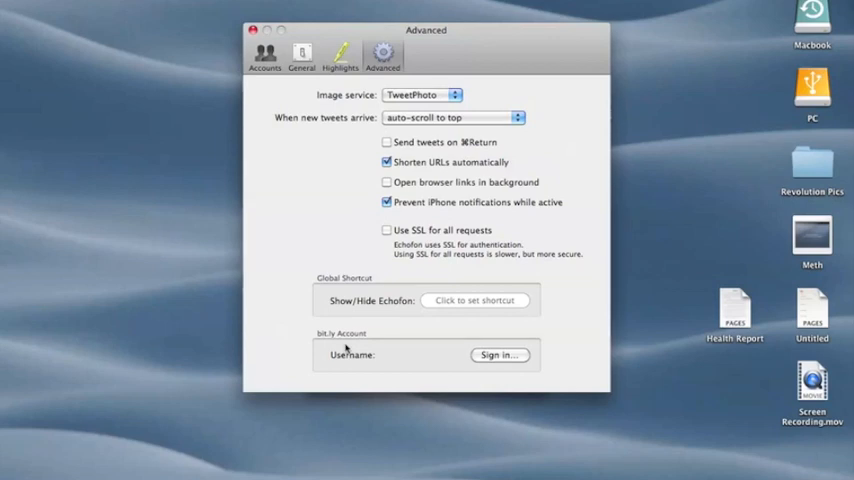
mouse_move(474, 372)
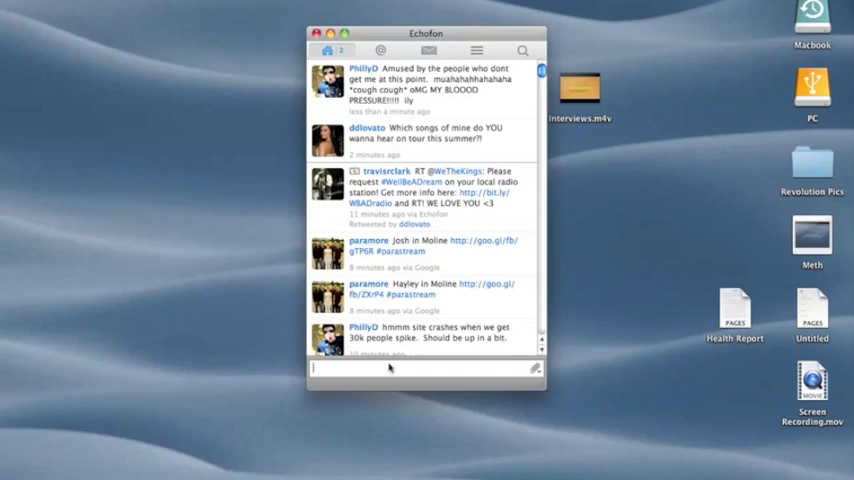
text(N)
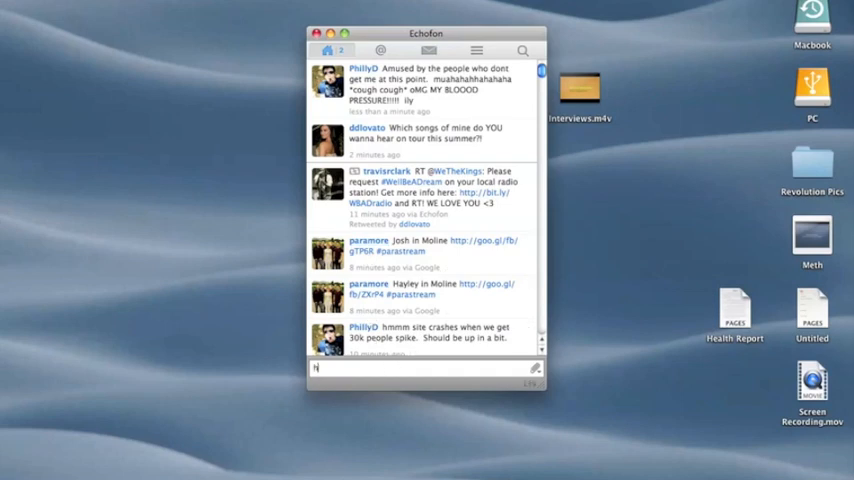
text(http://)
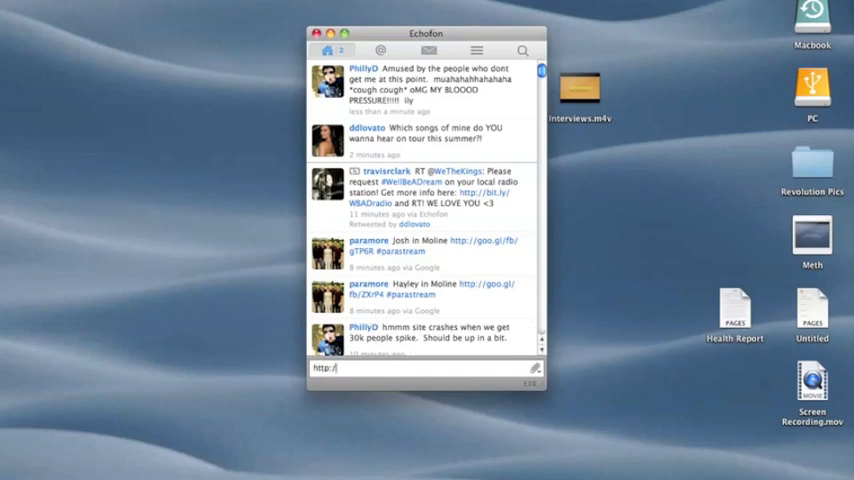
text(www)
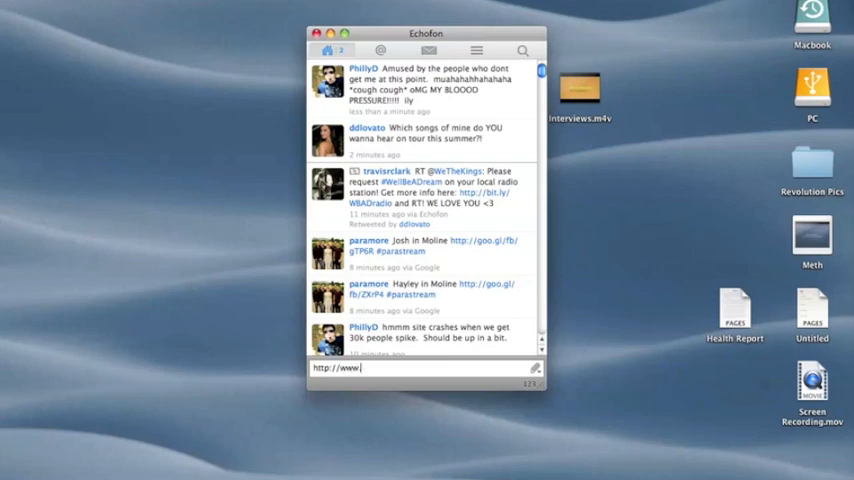
text(apprev)
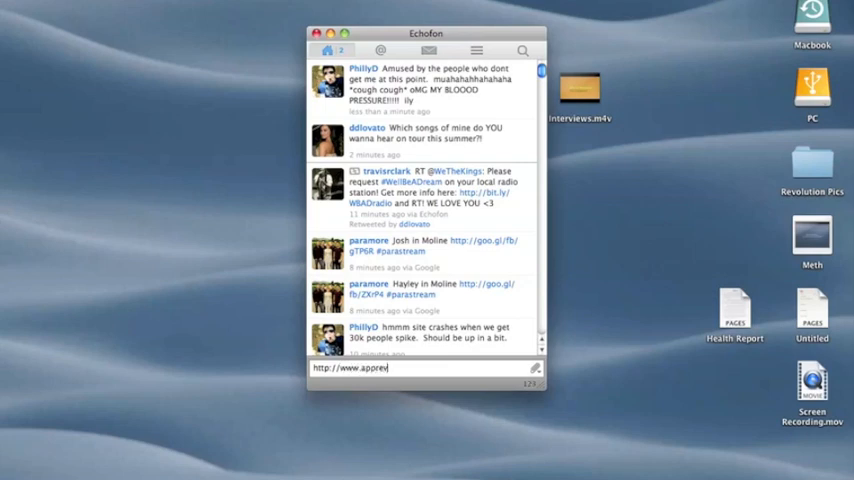
text(iewm)
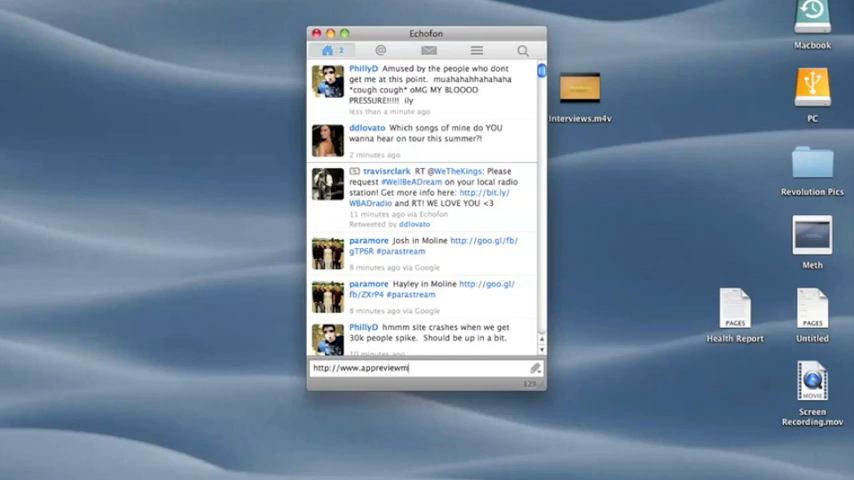
text(an)
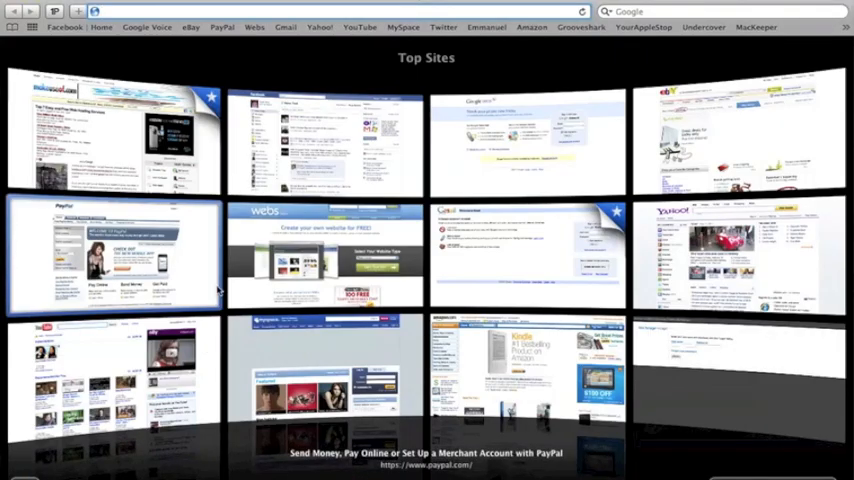
Finish the AppReviewMan site URL and post the tweet so it appears as a bit.ly link.
text(ht)
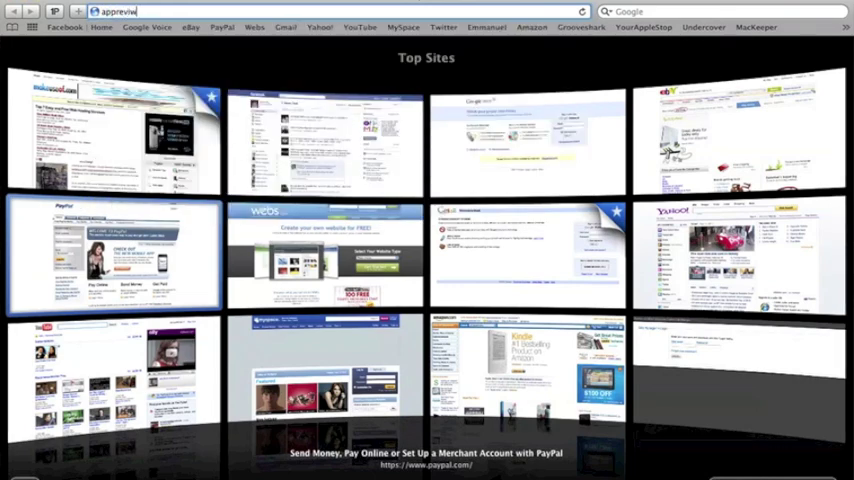
text(m)
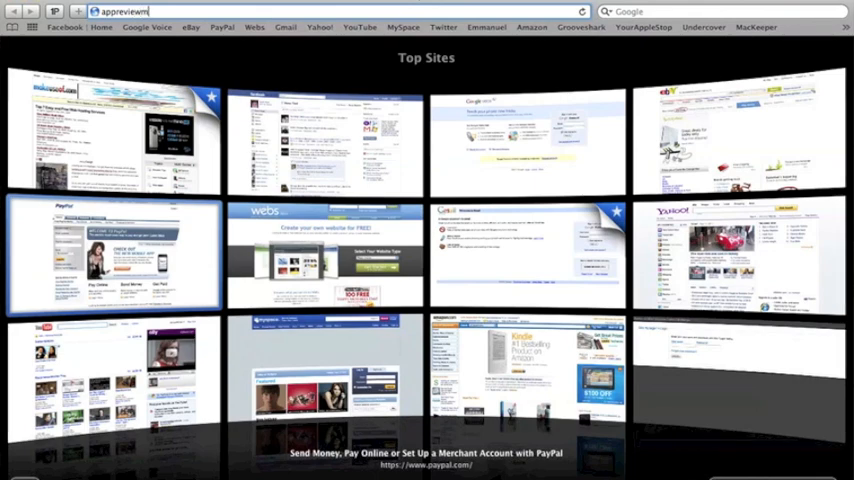
text(an.)
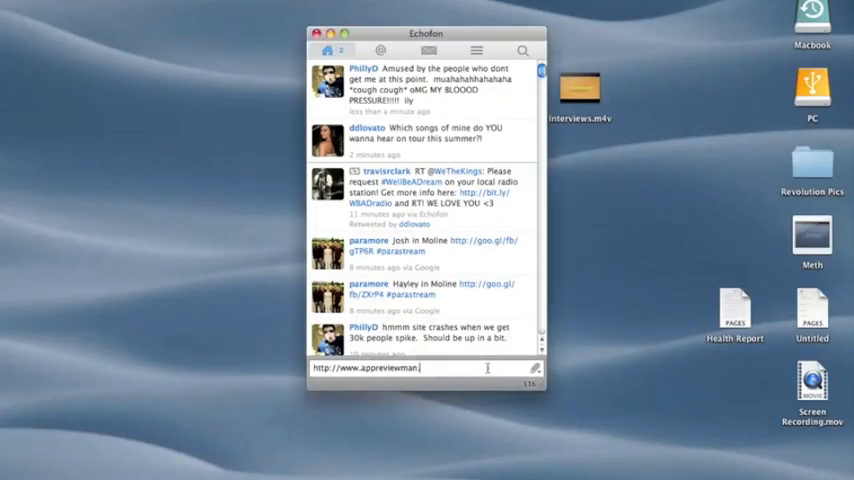
text(uphe)
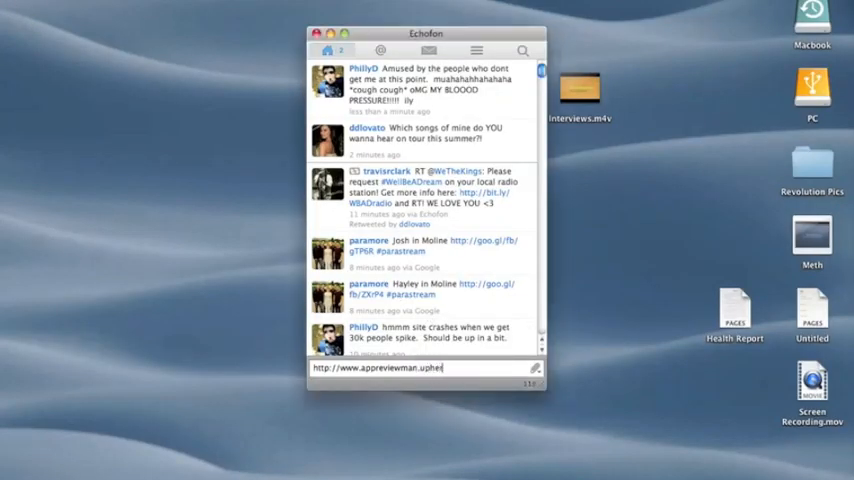
text(o.com)
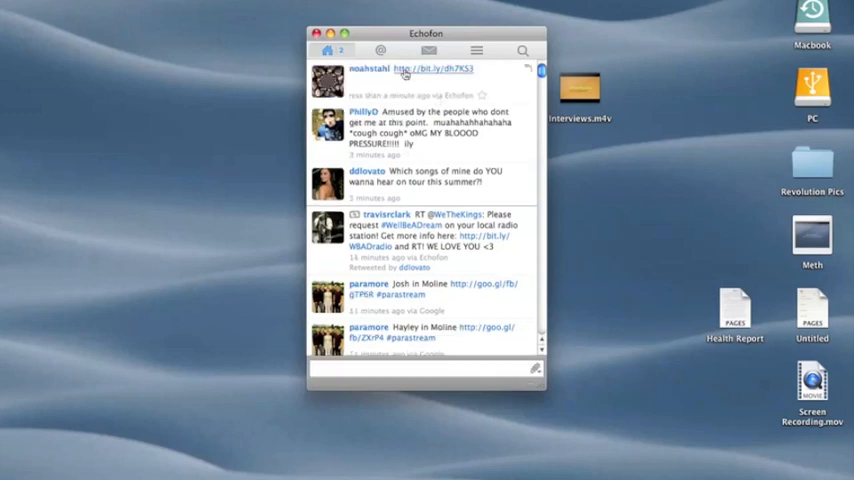
mouse_move(424, 68)
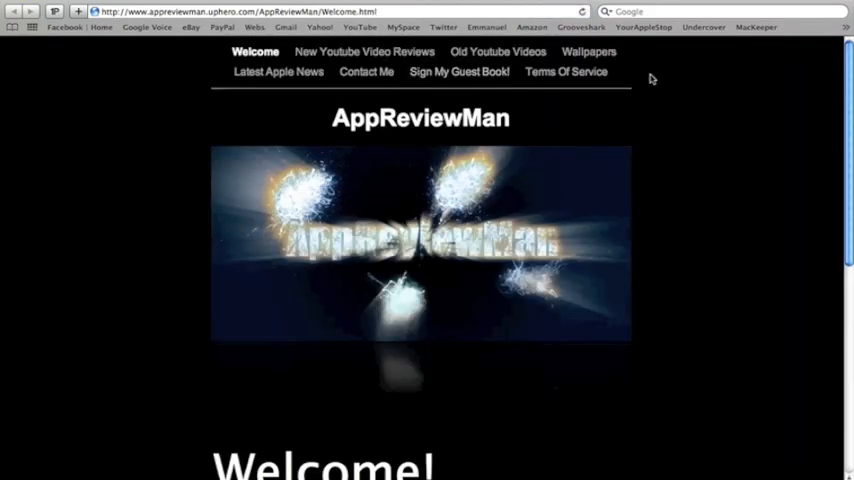
Scroll the AppReviewMan welcome page in Safari opened from the tweeted link.
scroll(down, 3)
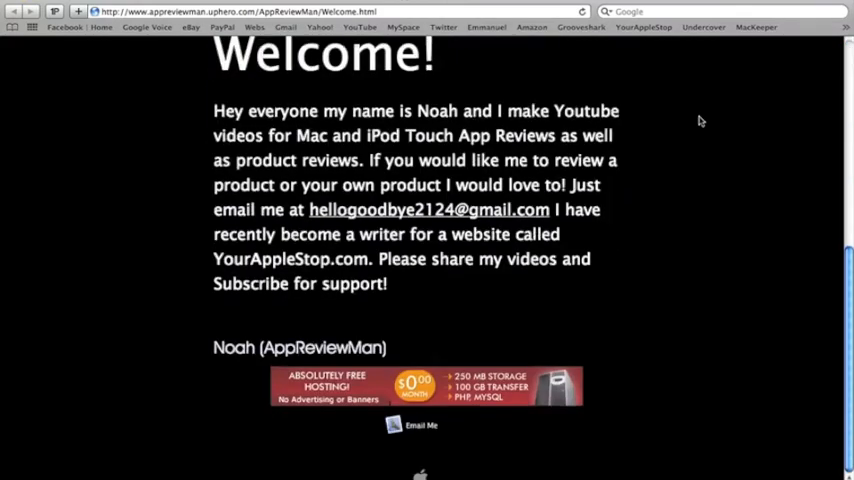
scroll(up, 3)
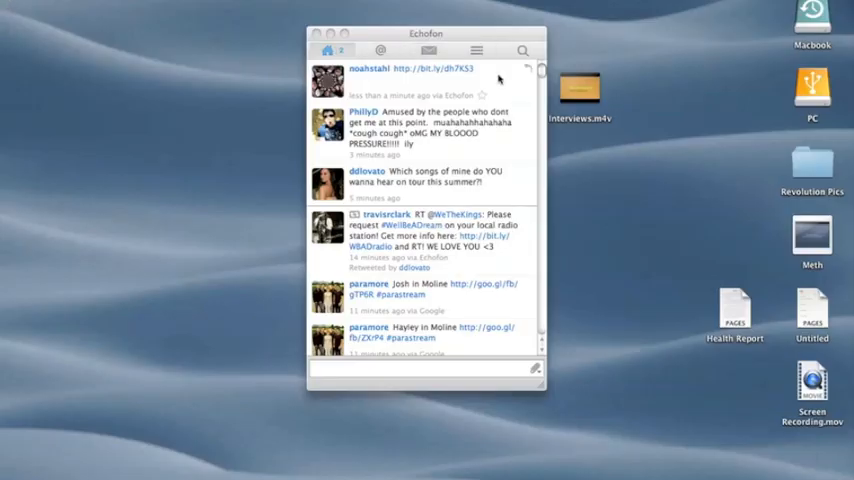
click(540, 70)
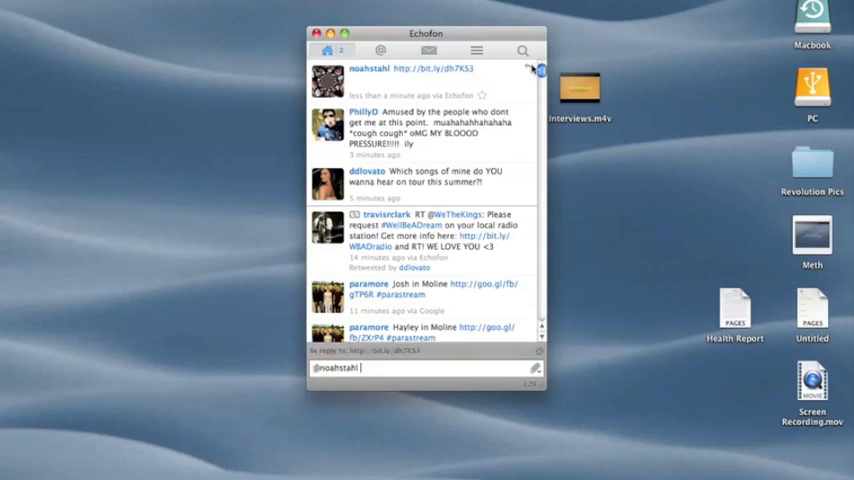
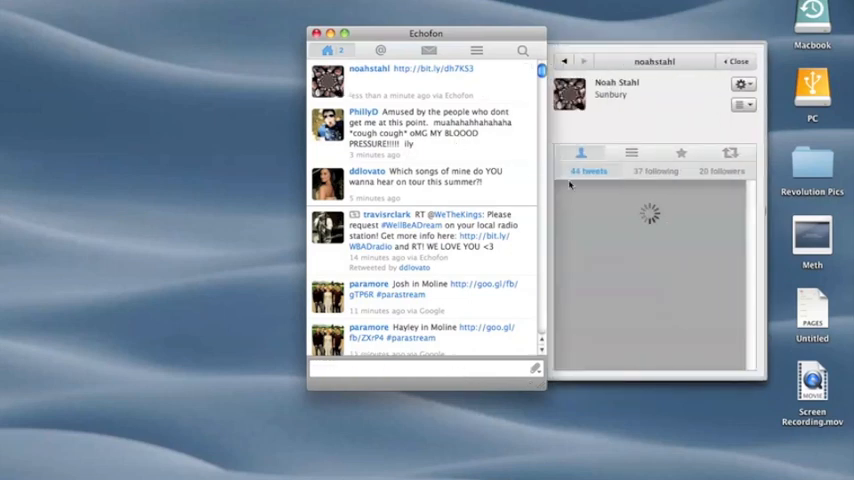
mouse_move(684, 230)
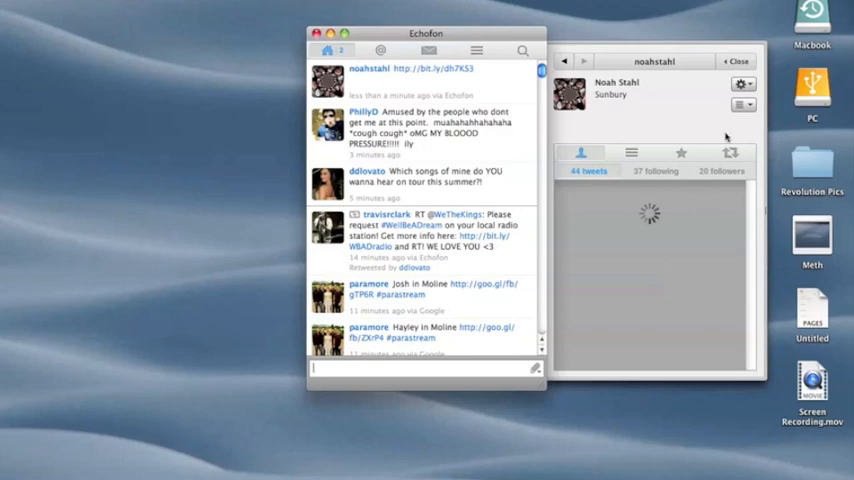
click(740, 84)
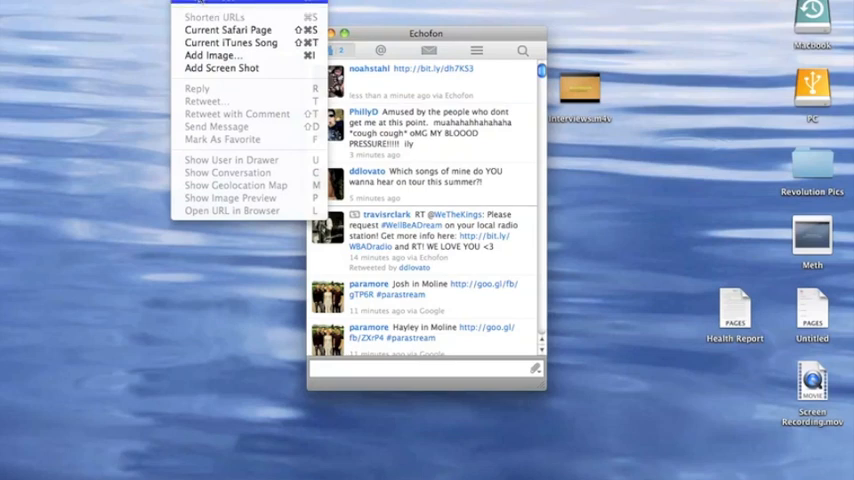
mouse_move(228, 28)
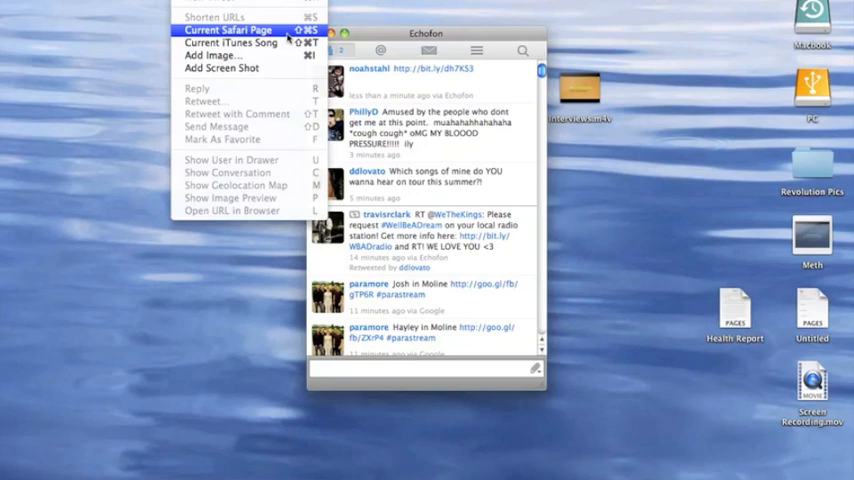
mouse_move(212, 56)
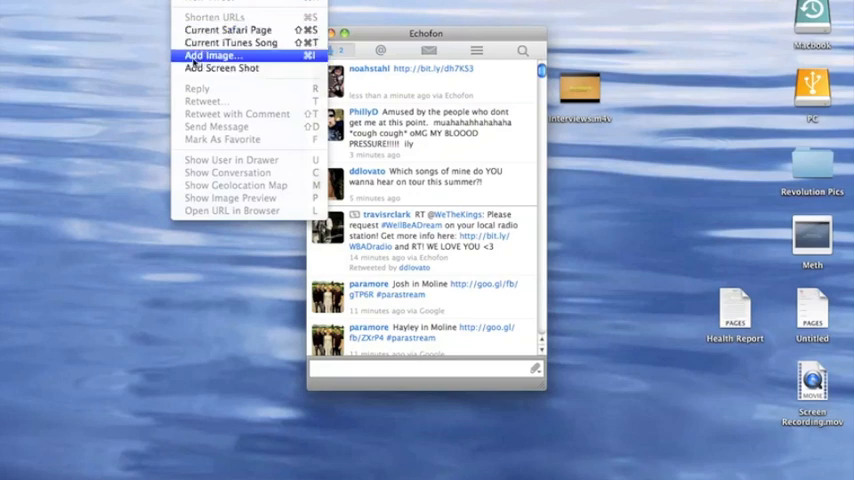
mouse_move(220, 68)
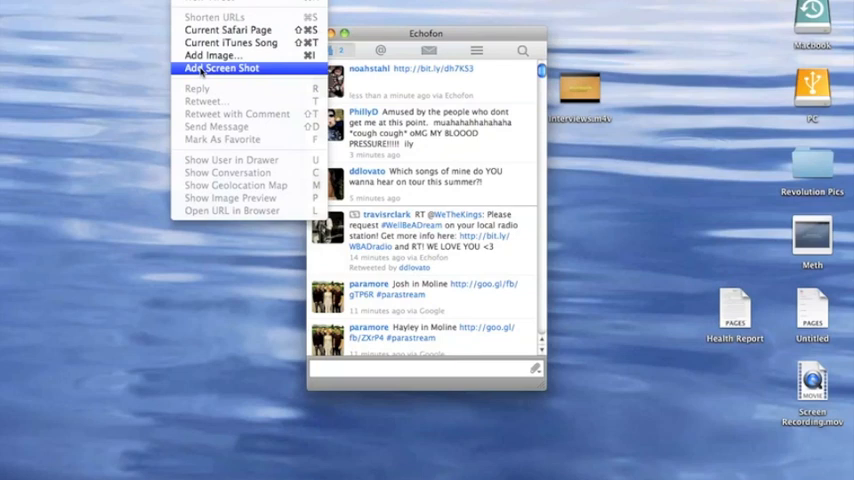
Attach a screen shot to the new tweet and capture the screen.
click(224, 62)
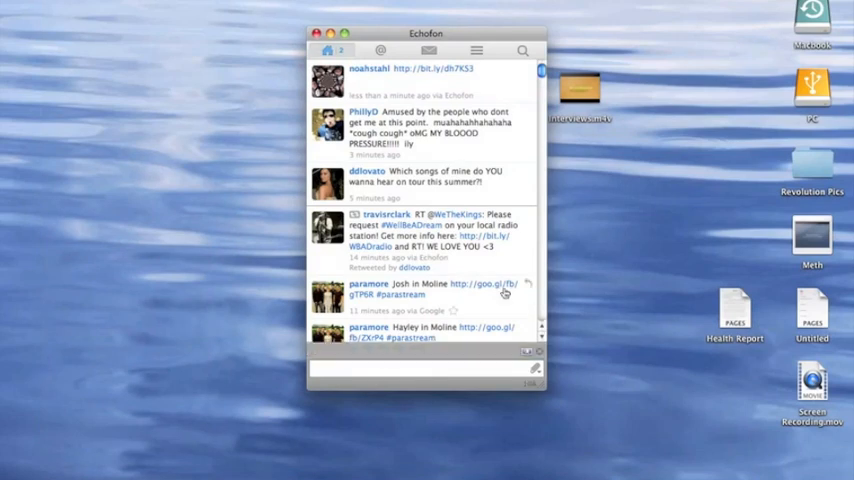
click(420, 368)
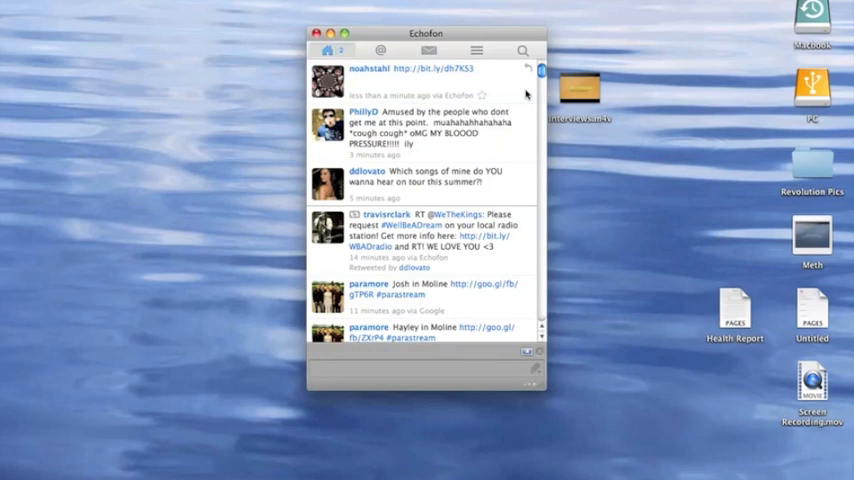
mouse_move(520, 148)
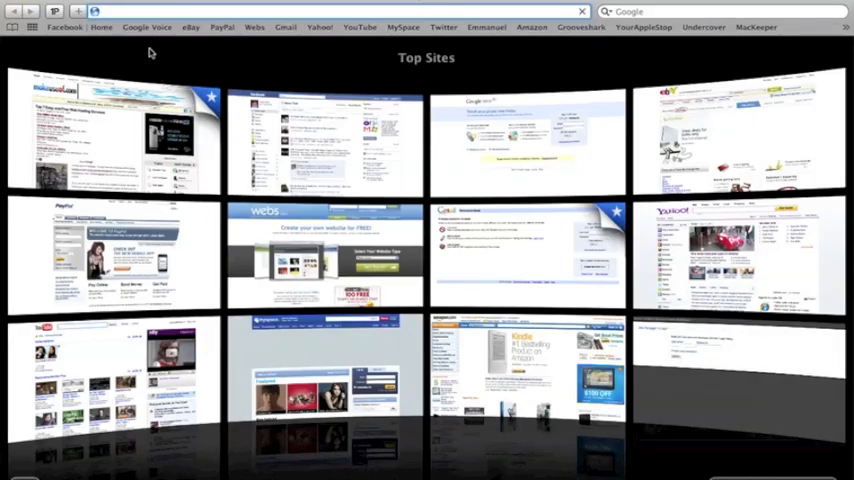
mouse_move(356, 36)
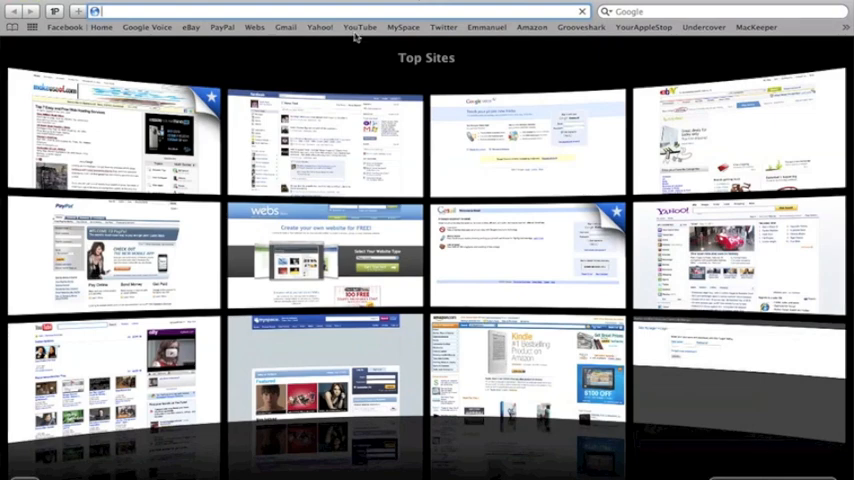
Enter the AppReviewMan site address in Safari's address bar.
text(apple.com/)
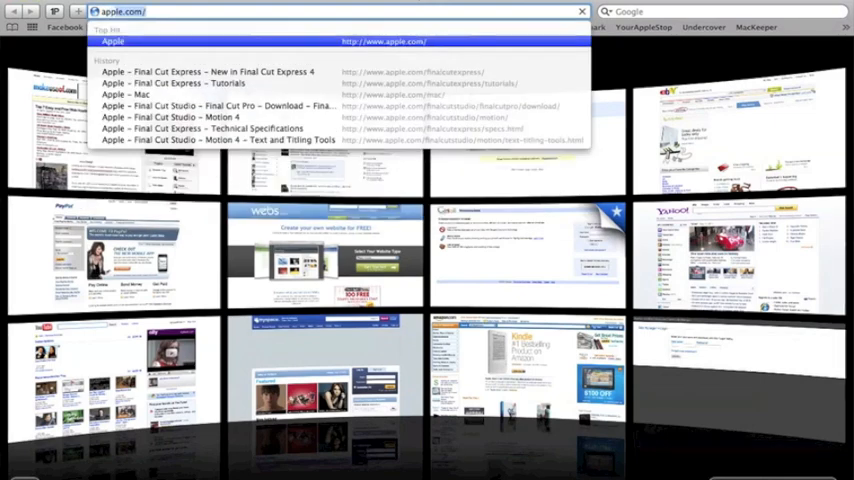
text(appreviewman)
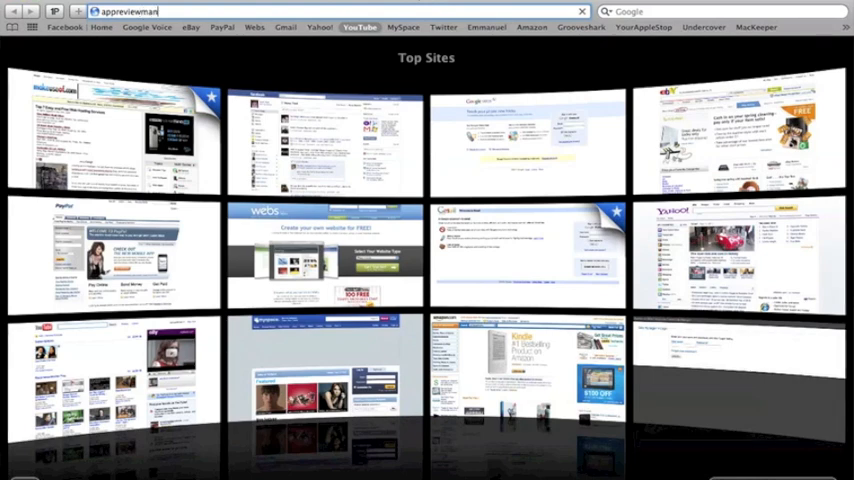
text(.up)
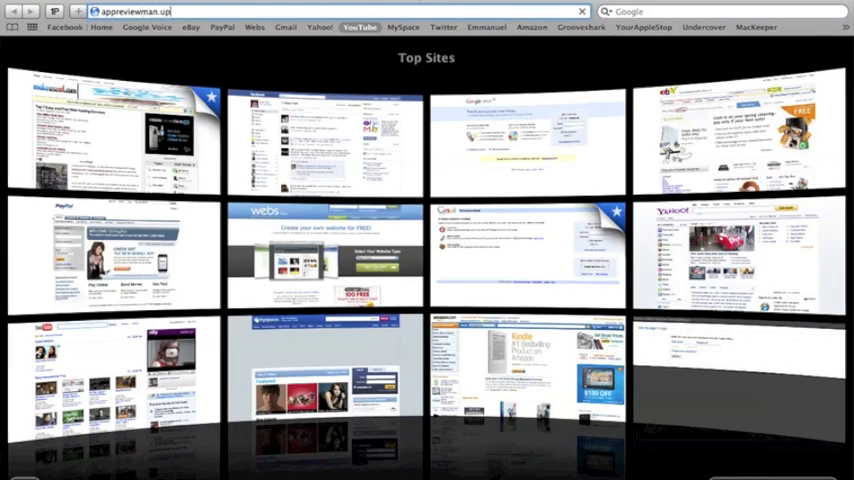
text(hero.c)
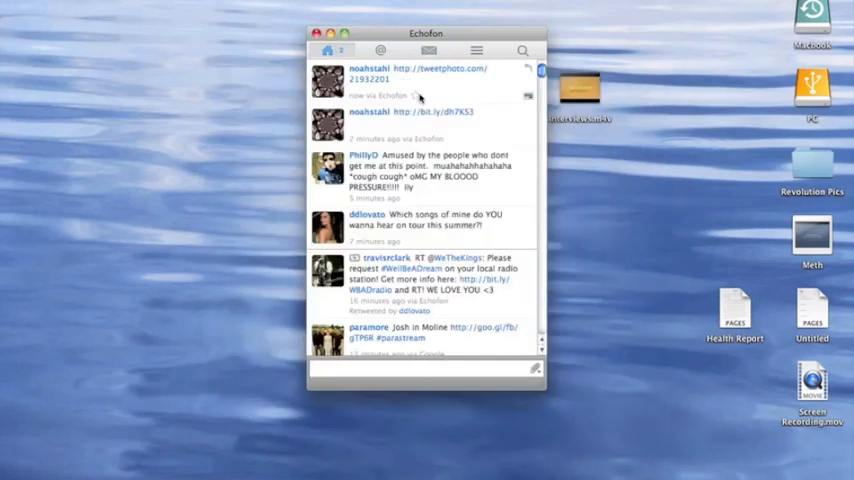
mouse_move(410, 368)
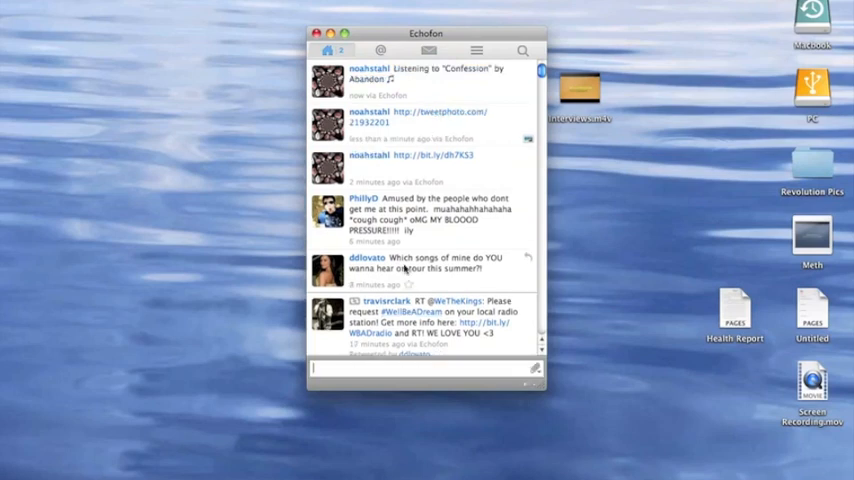
Post a tweet of the current iTunes song, "Confession" by Abandon.
click(420, 368)
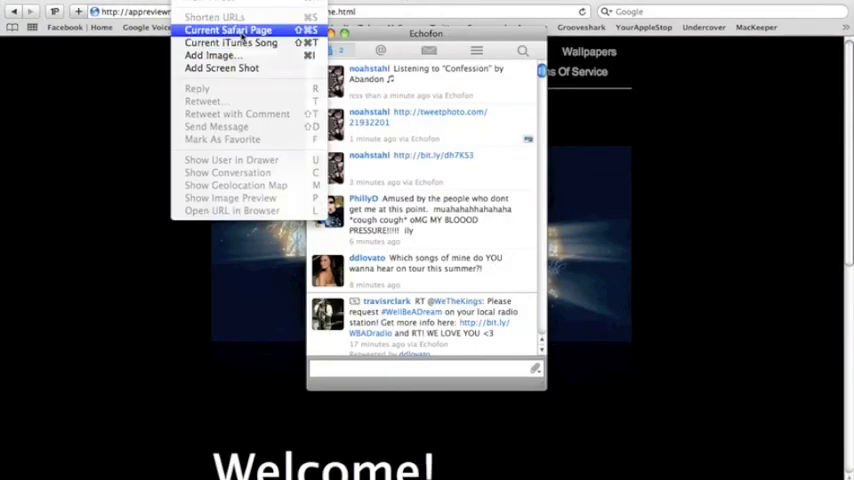
Tweet the open AppReviewMan Safari page with a shortened link.
click(228, 30)
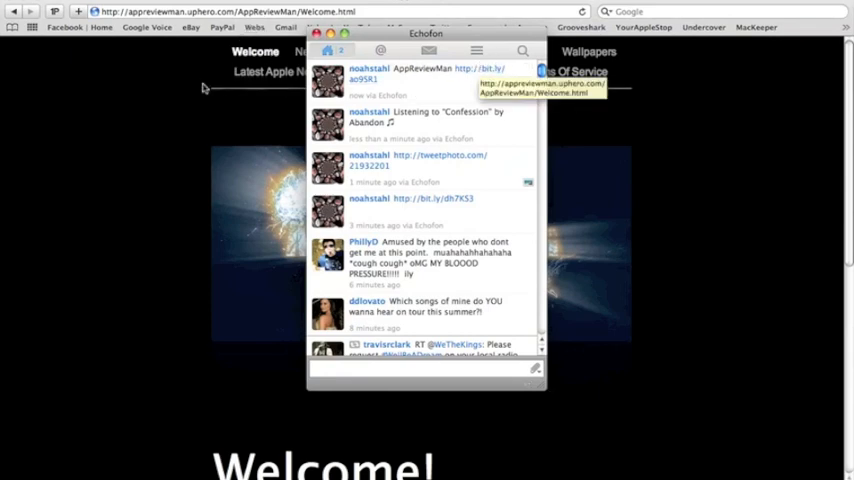
click(256, 10)
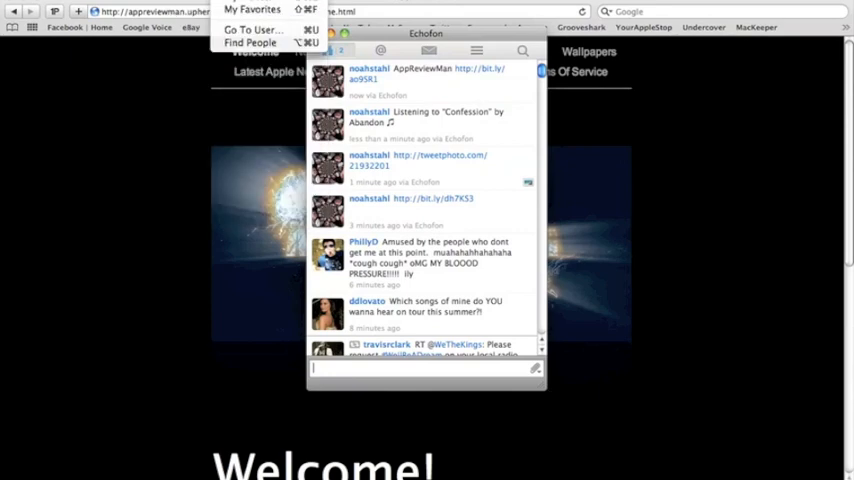
mouse_move(252, 28)
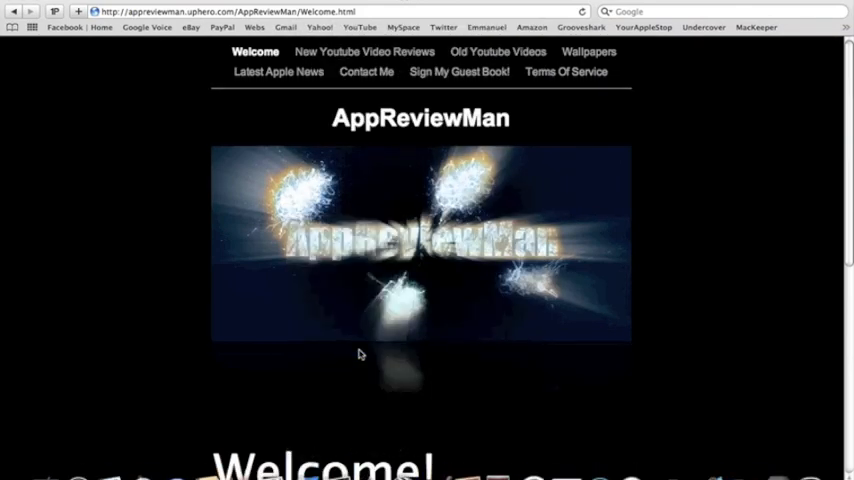
mouse_move(472, 388)
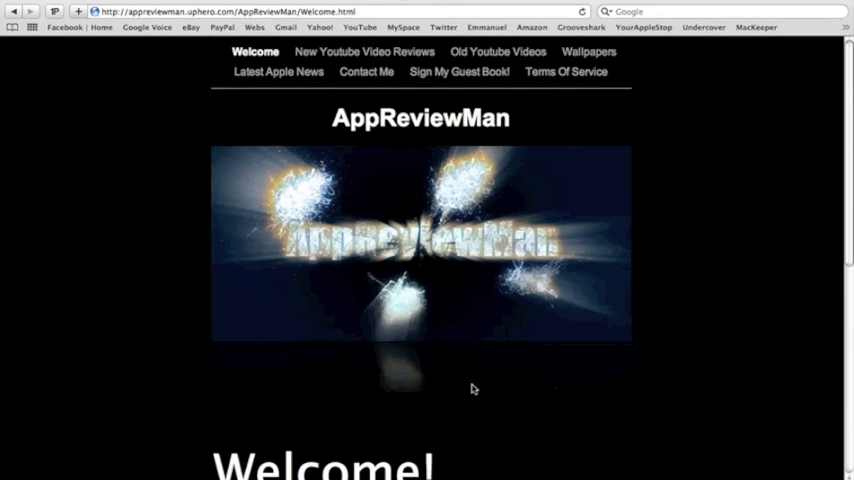
mouse_move(58, 124)
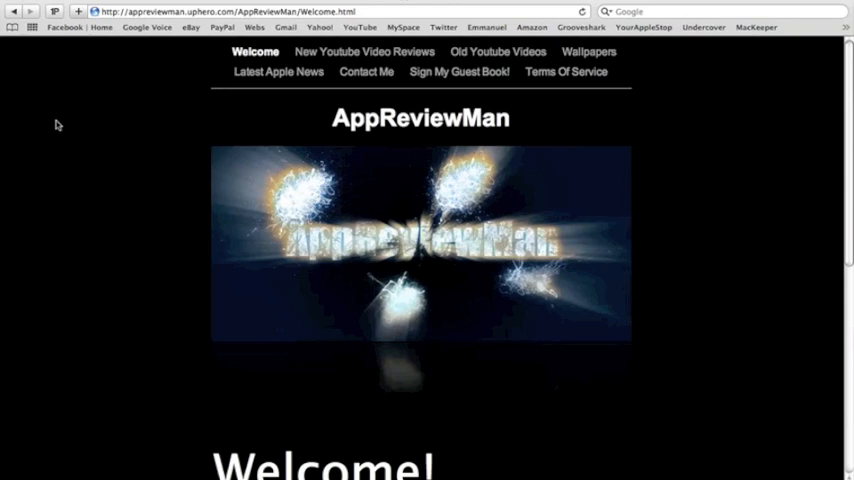